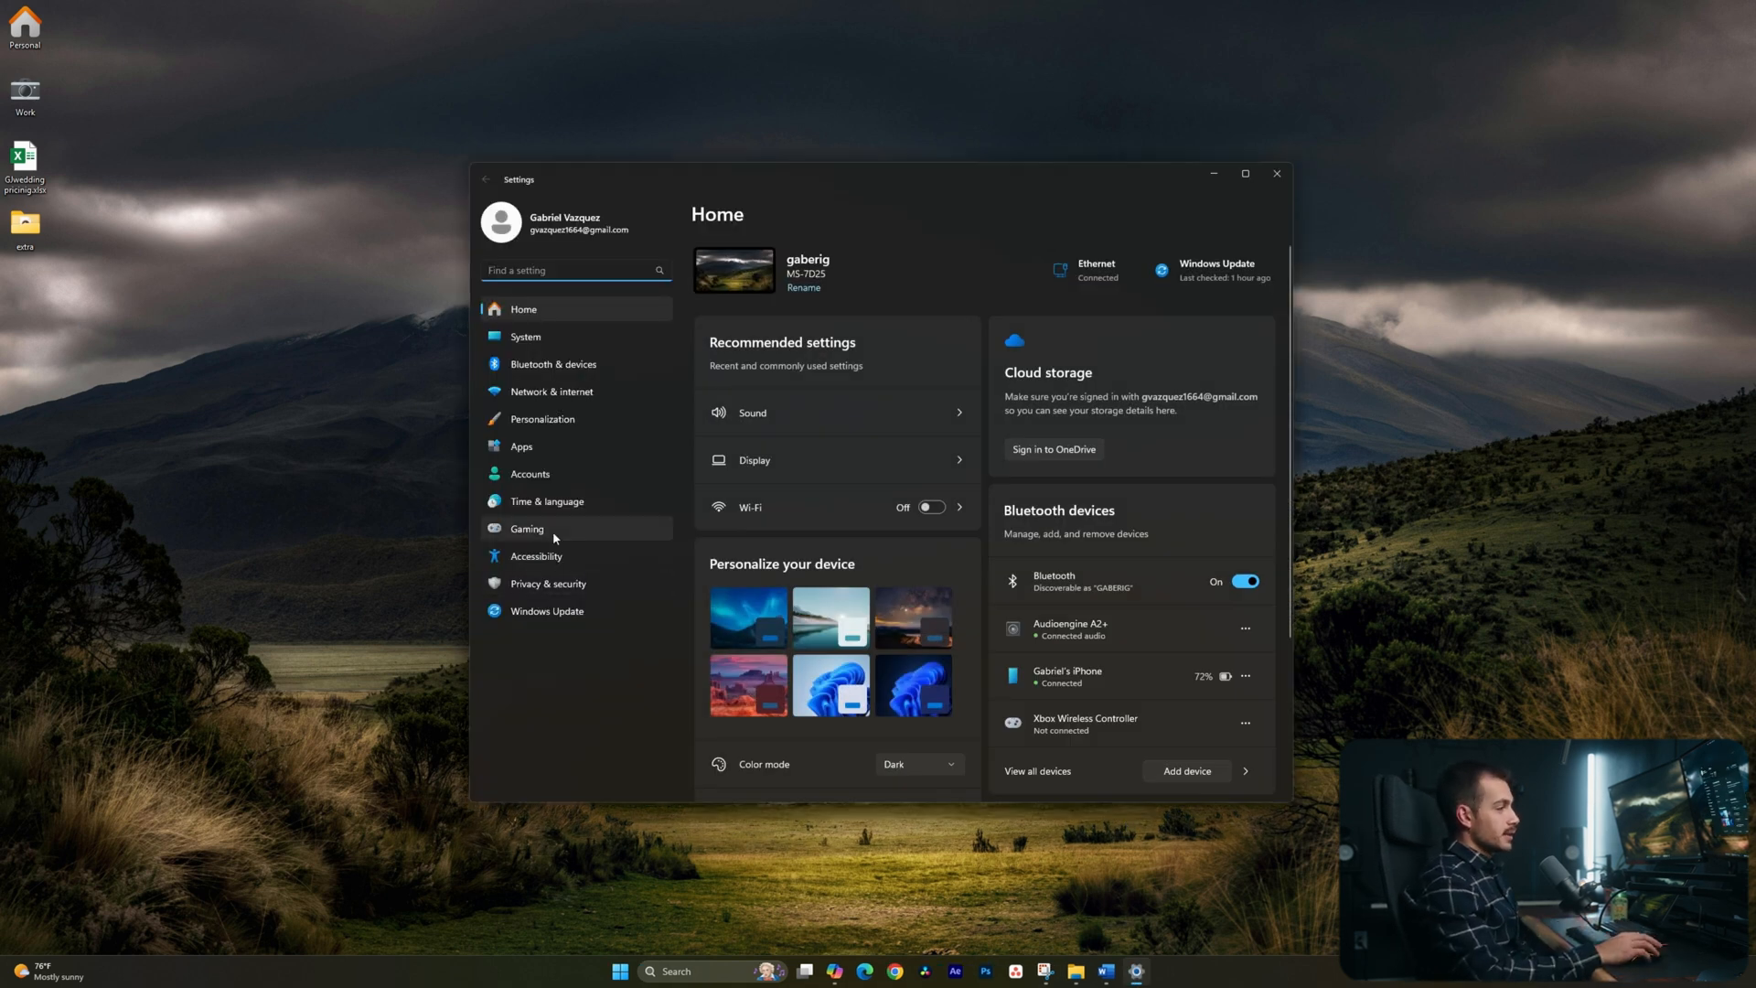
# Go to the Gaming > Game Mode page and confirm Game Mode is switched on.
pyautogui.click(526, 528)
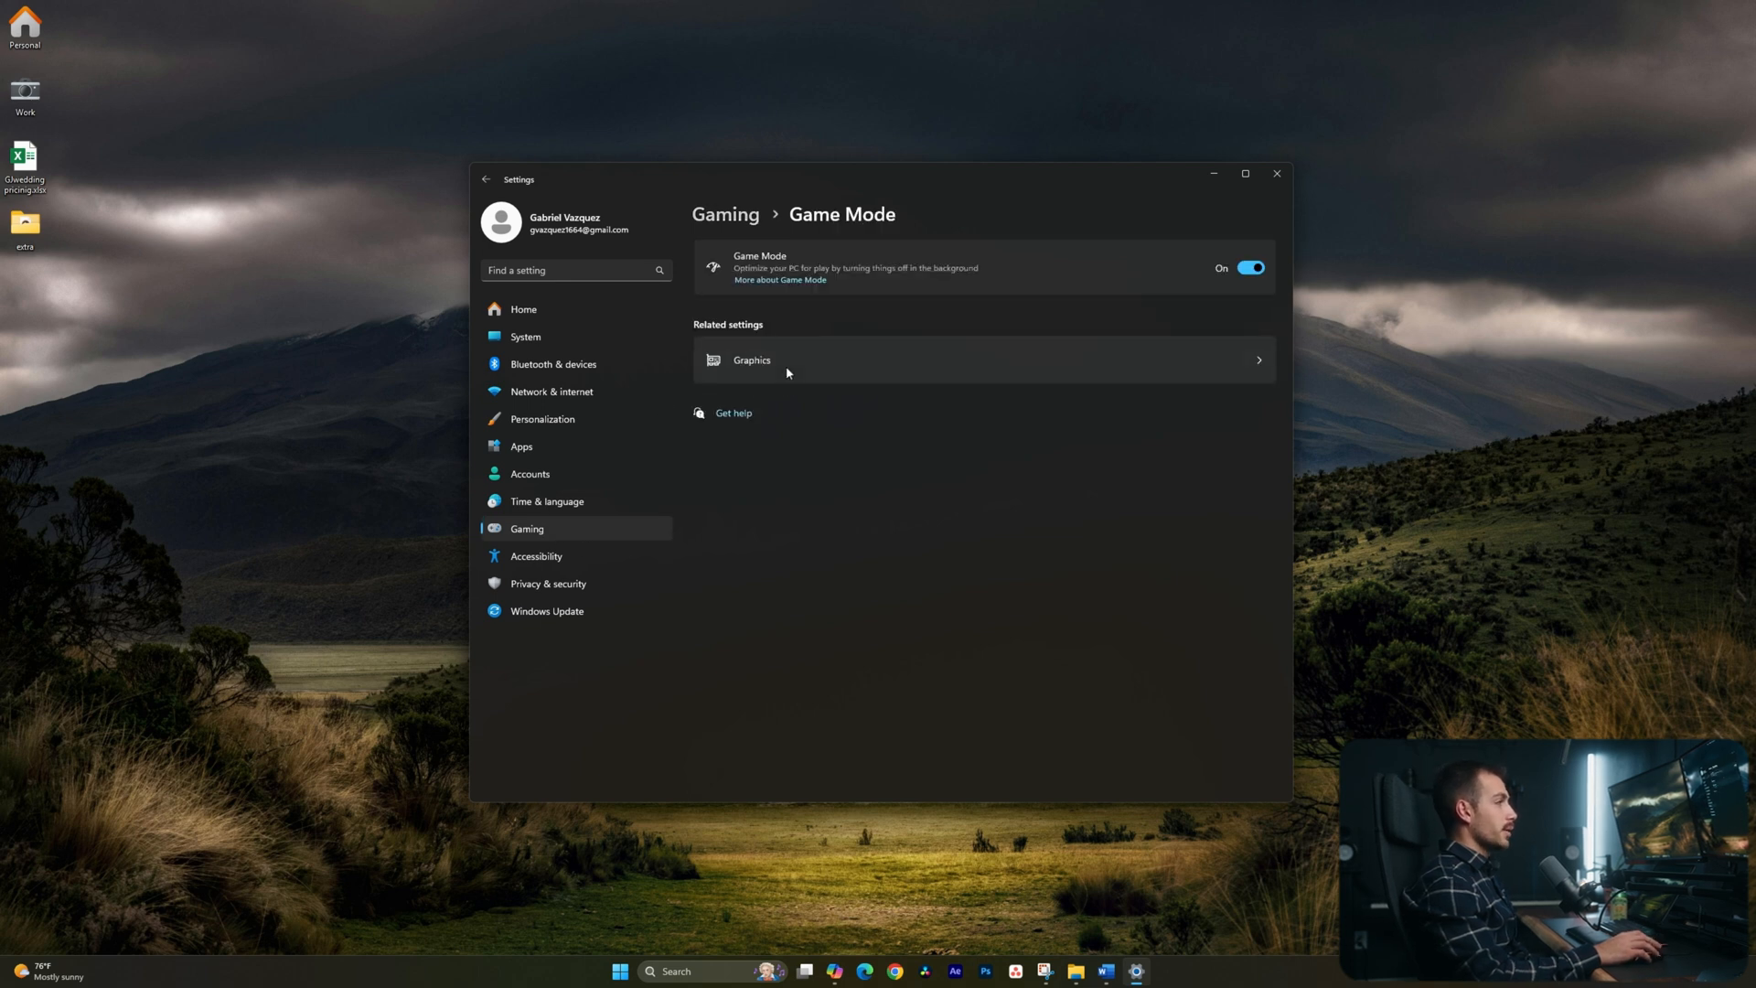
pyautogui.moveTo(768, 319)
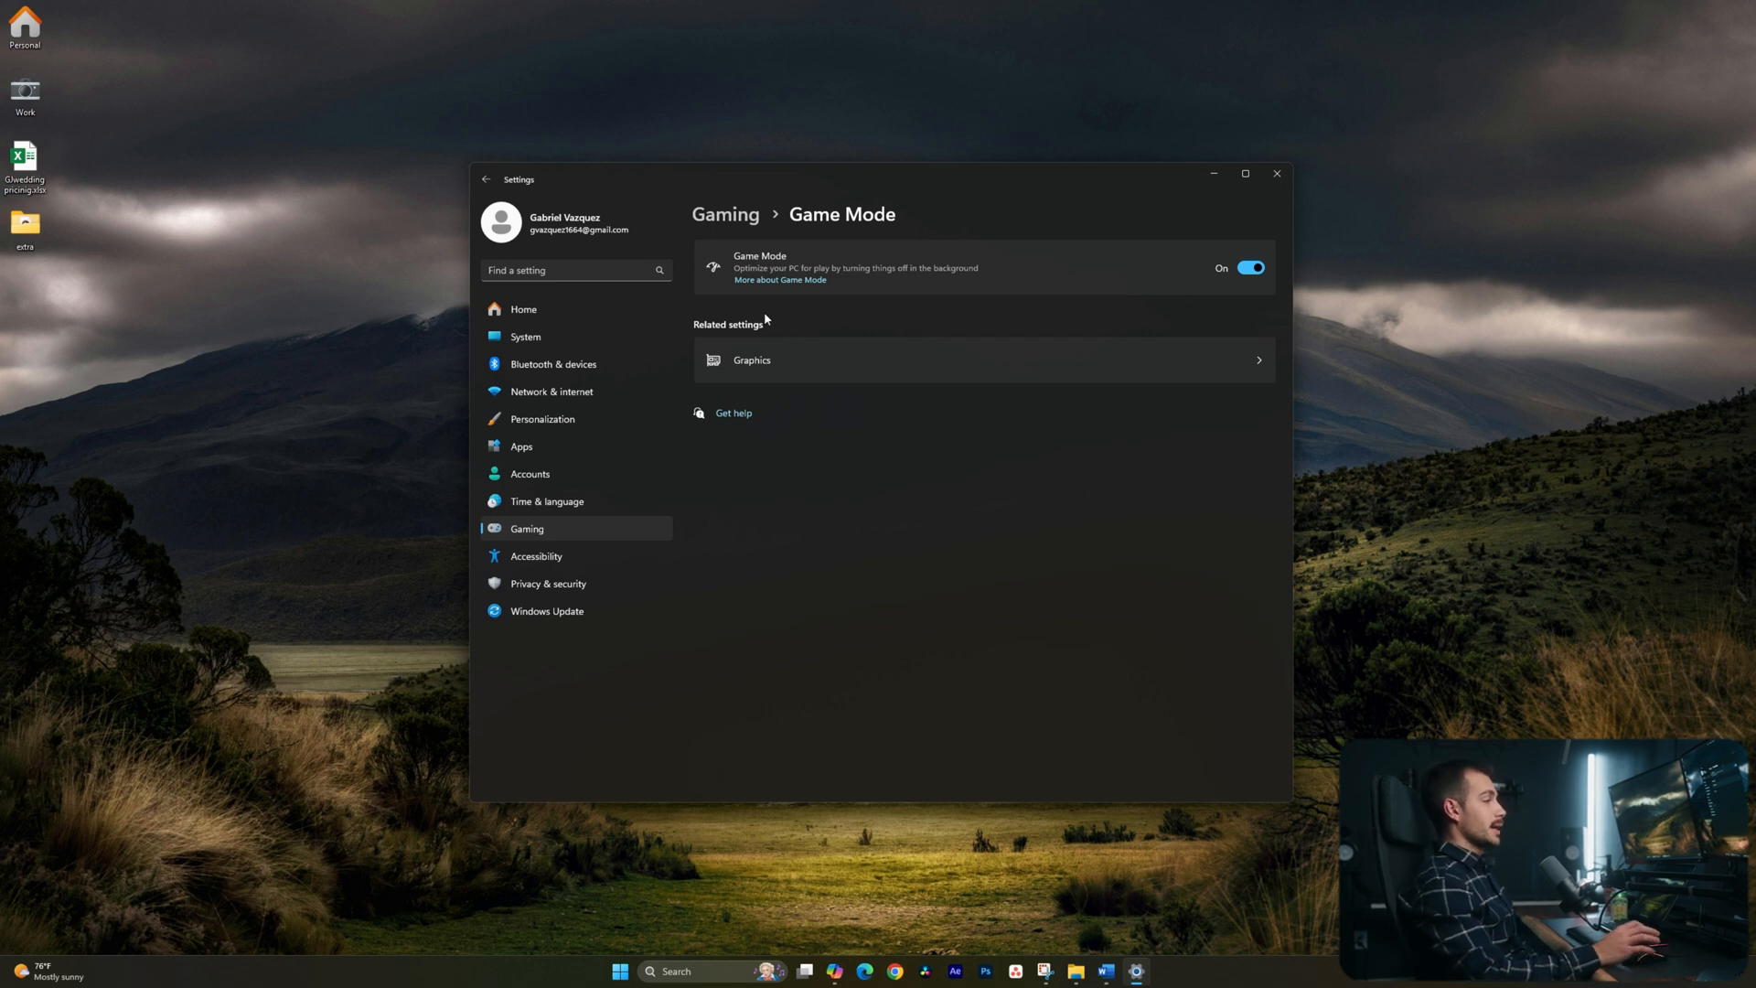
pyautogui.moveTo(999, 233)
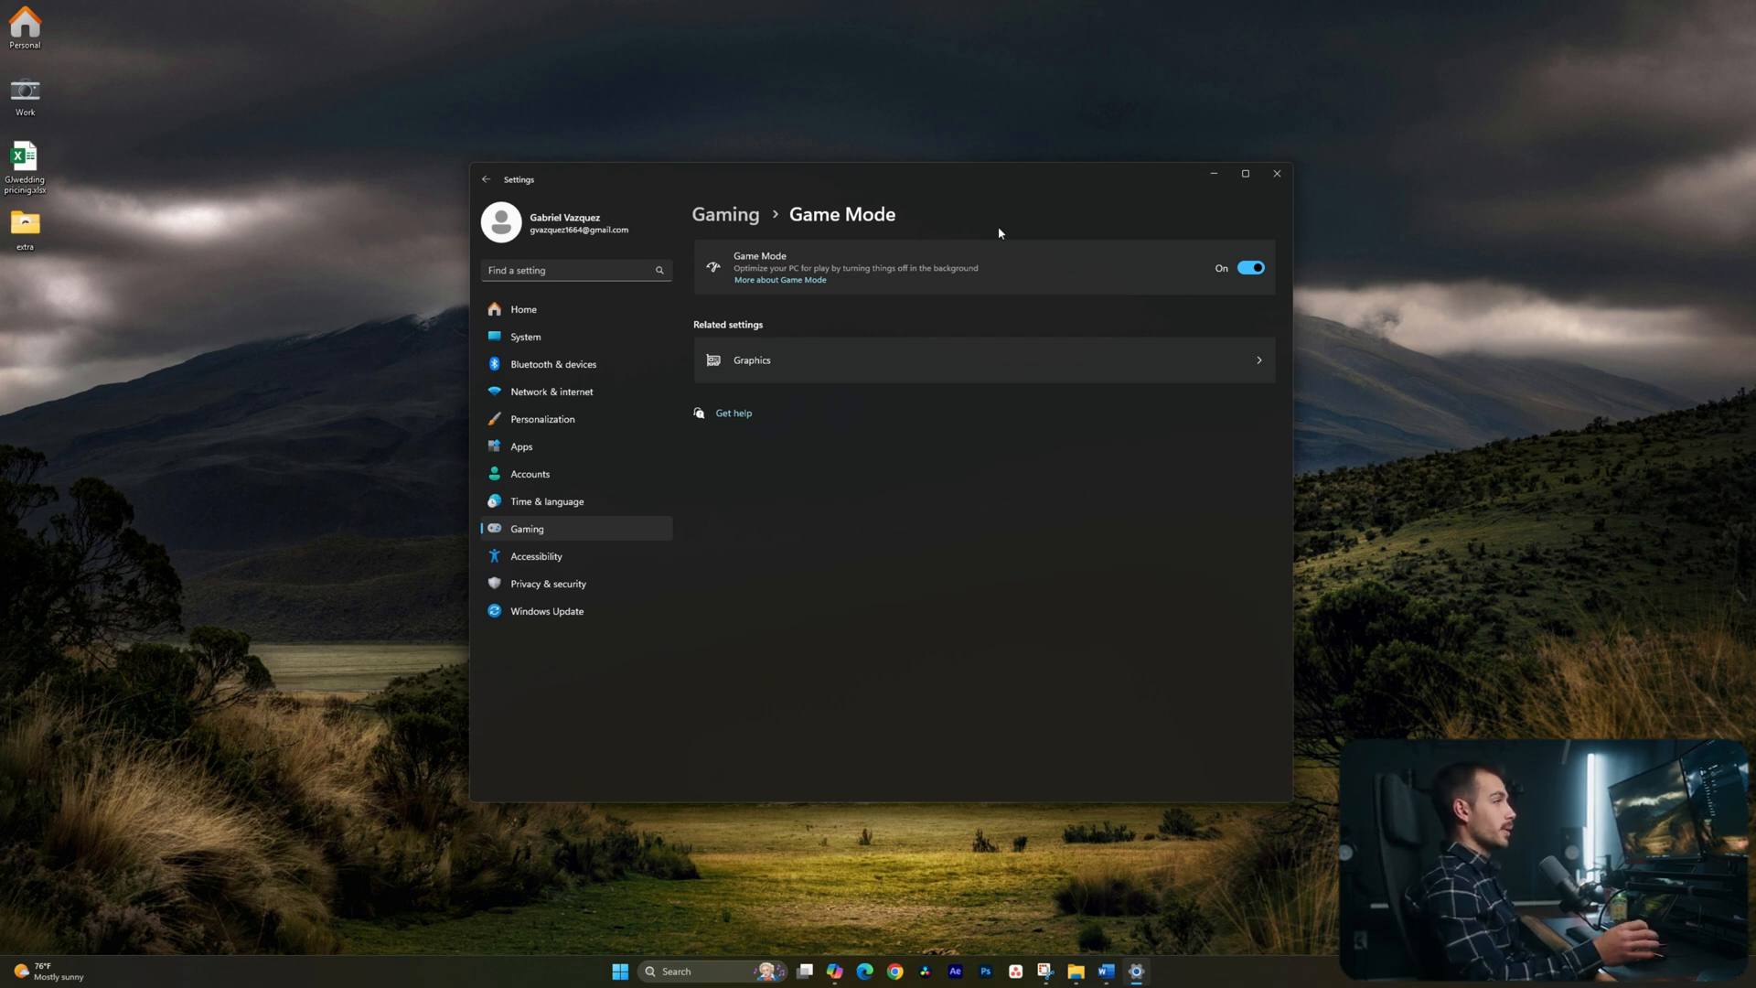
pyautogui.moveTo(800, 175)
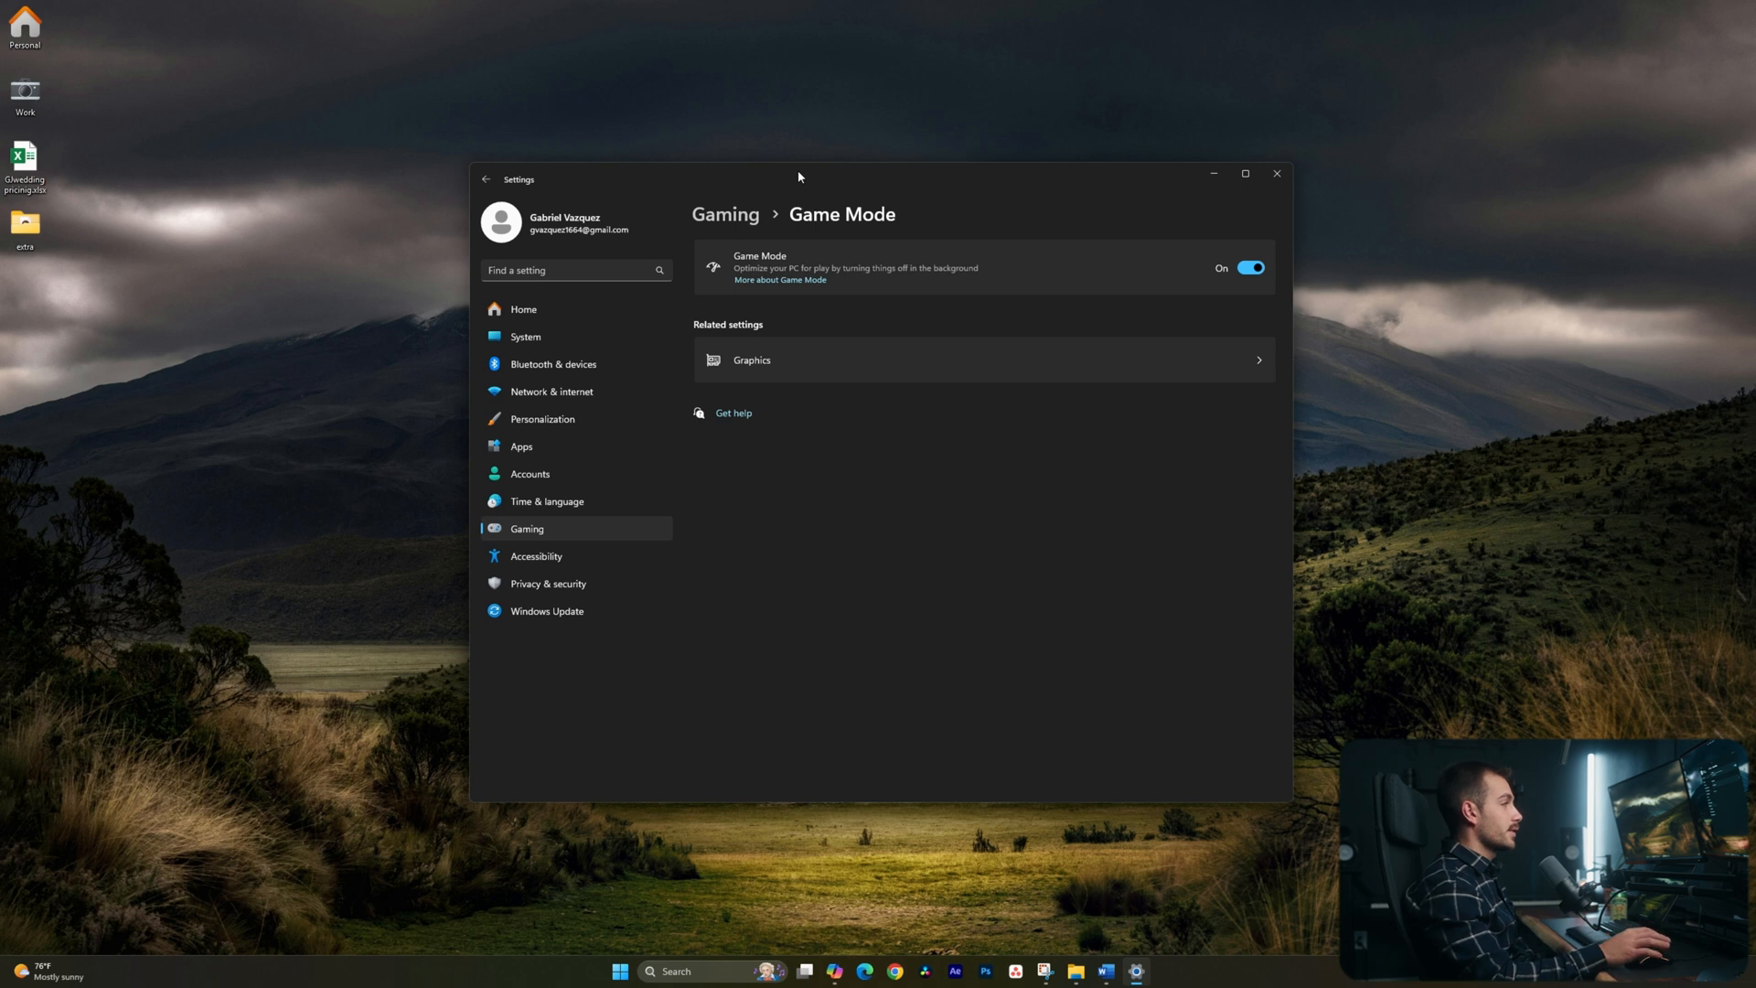
# Go to System > Power and expand Power Mode to view the plugged-in setting.
pyautogui.click(525, 337)
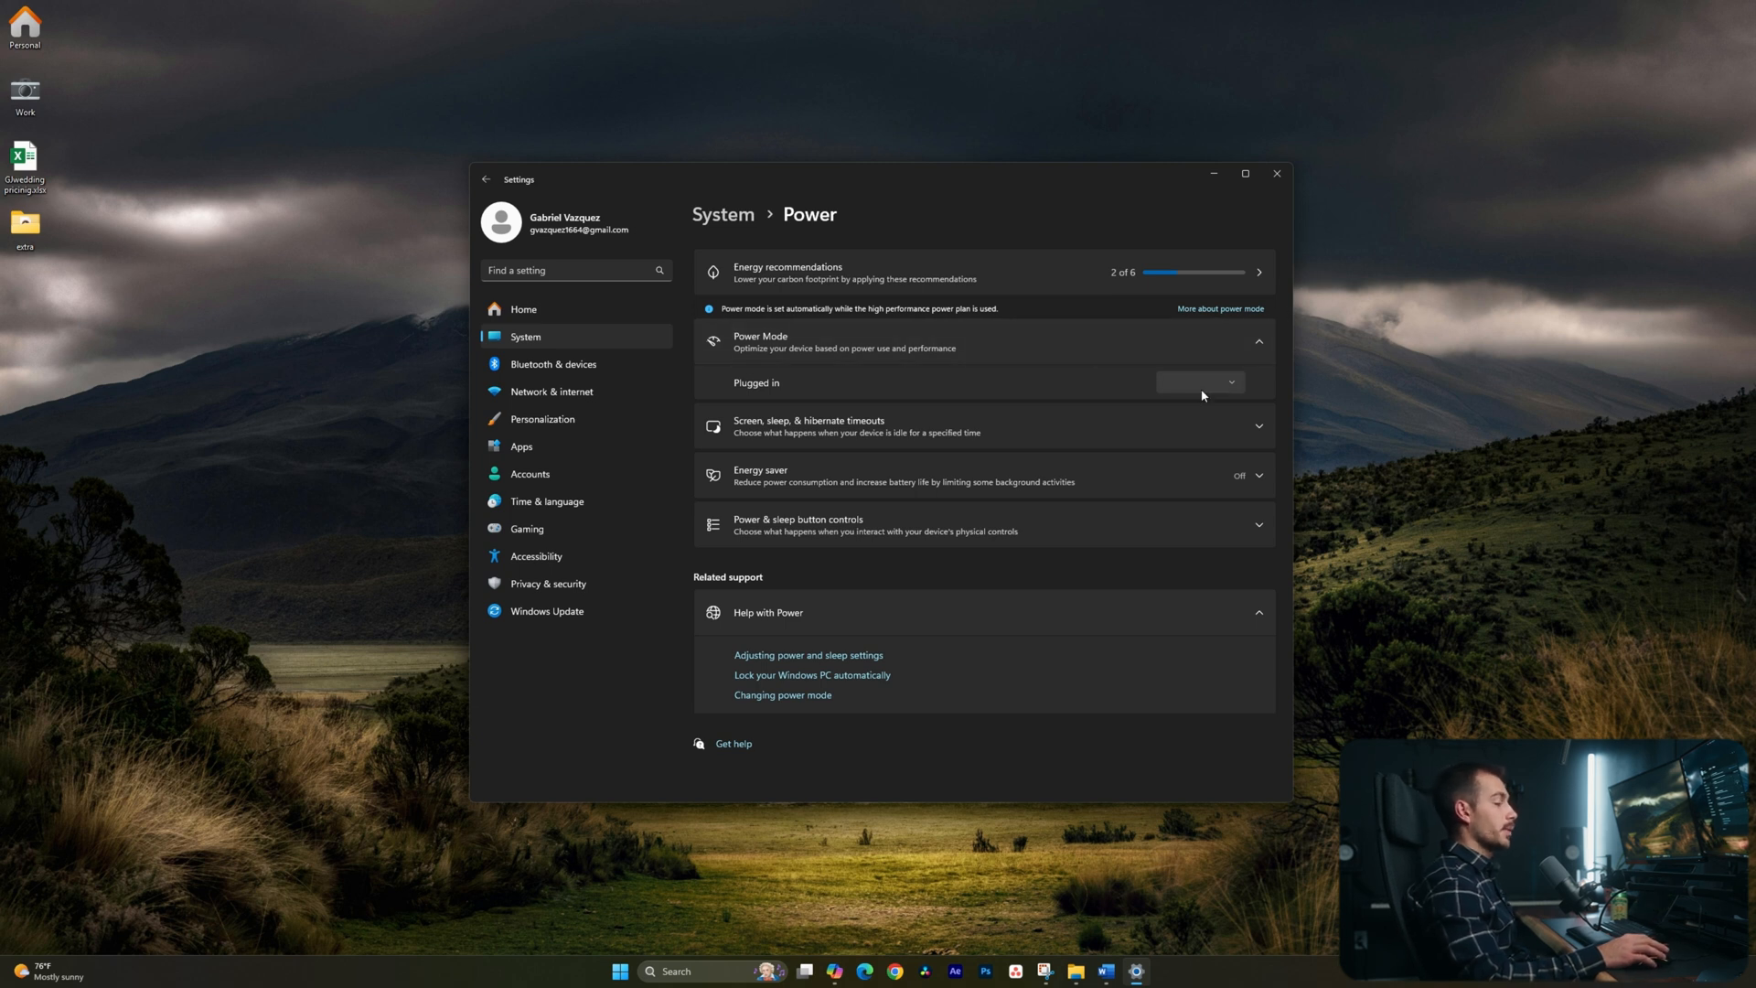
pyautogui.moveTo(1084, 338)
pyautogui.write('con')
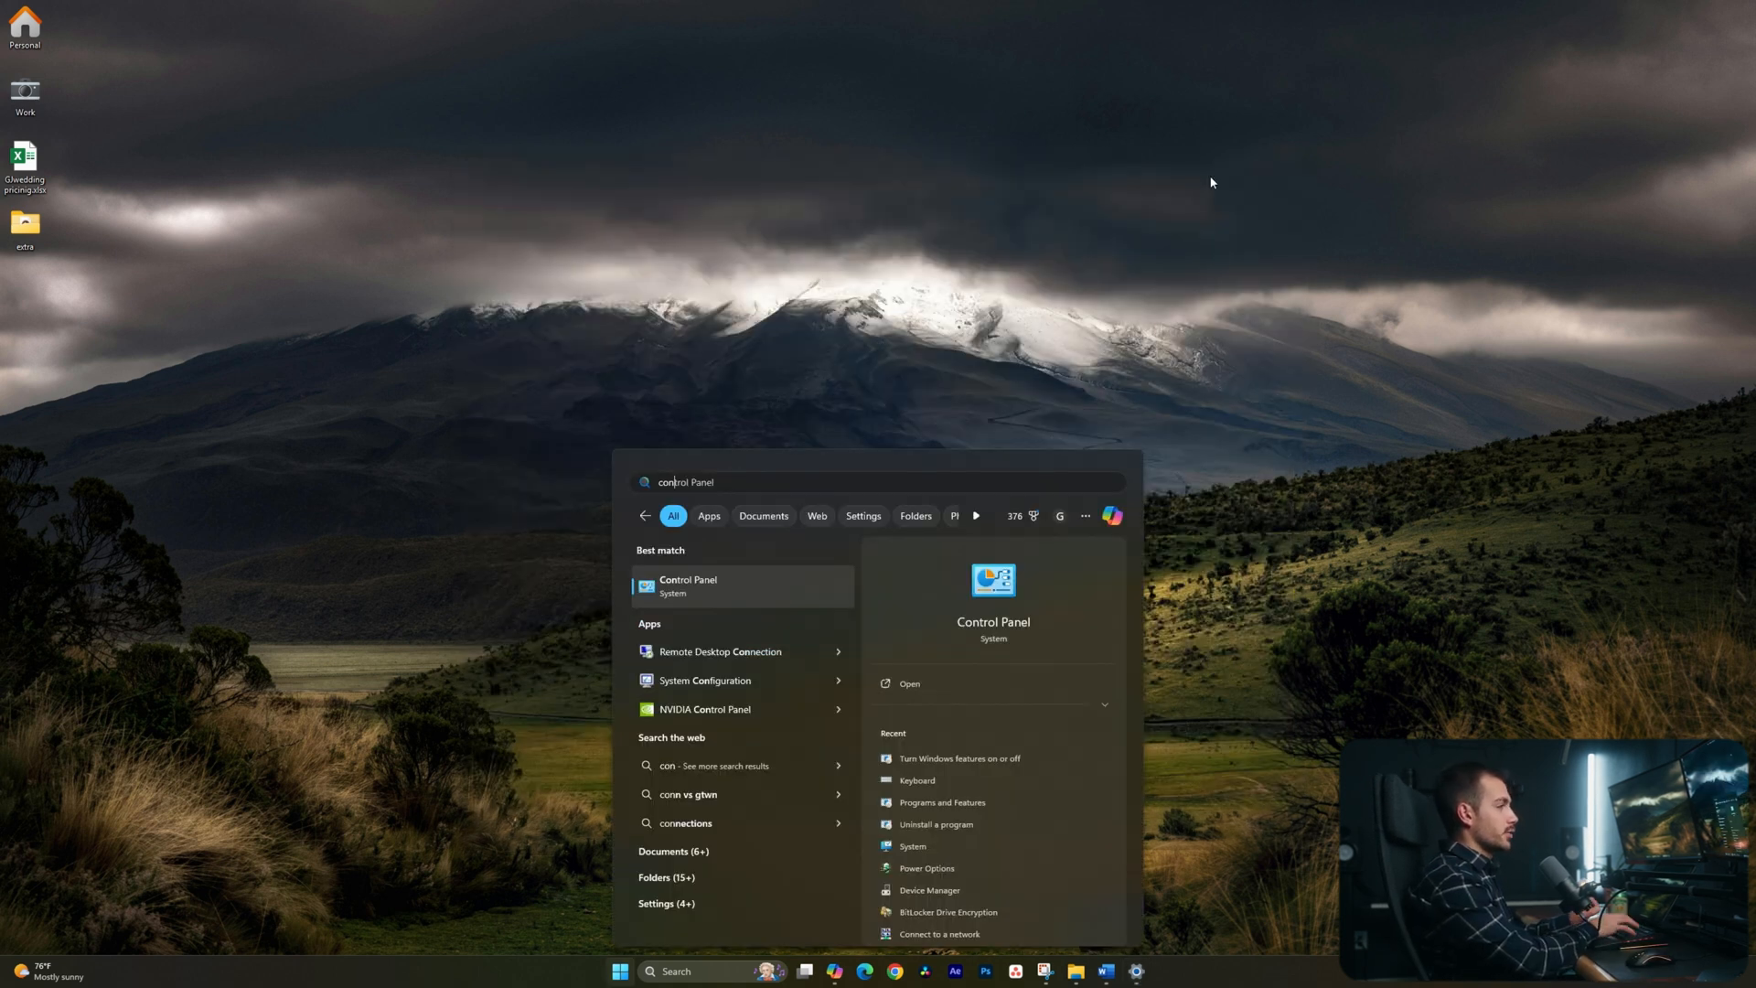
# Select the High performance plan under Hardware and Sound > Power Options, then close Control Panel.
pyautogui.click(687, 585)
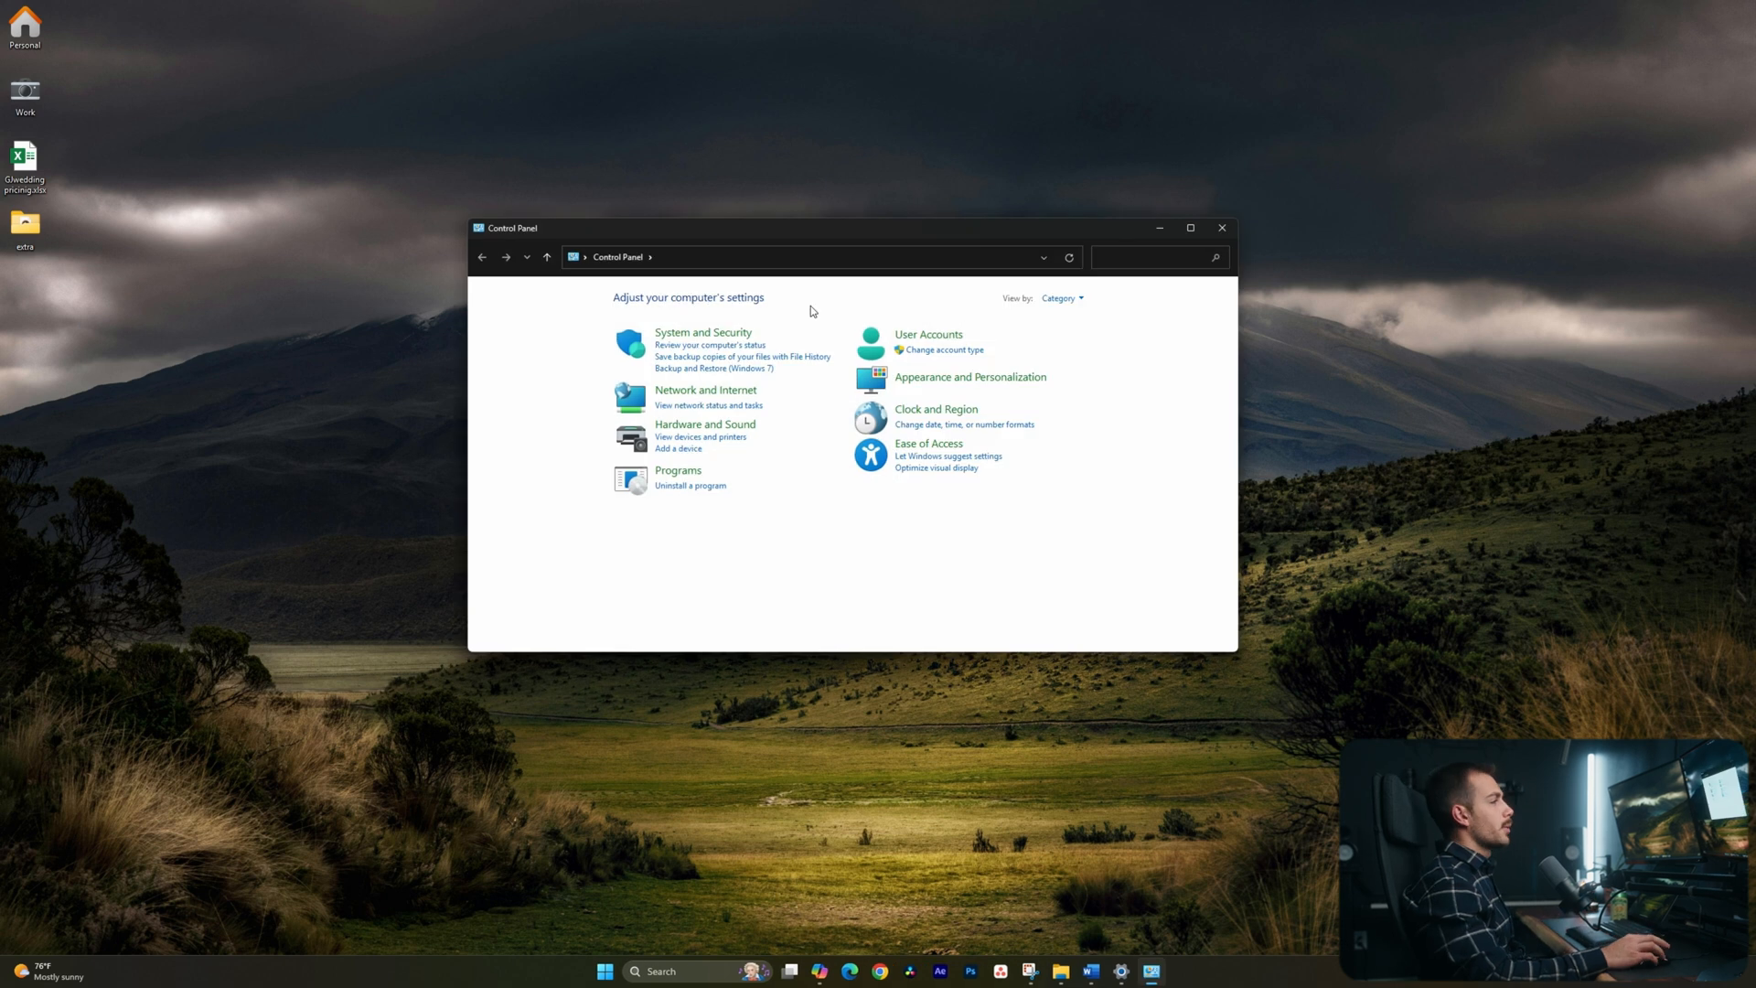
pyautogui.click(704, 424)
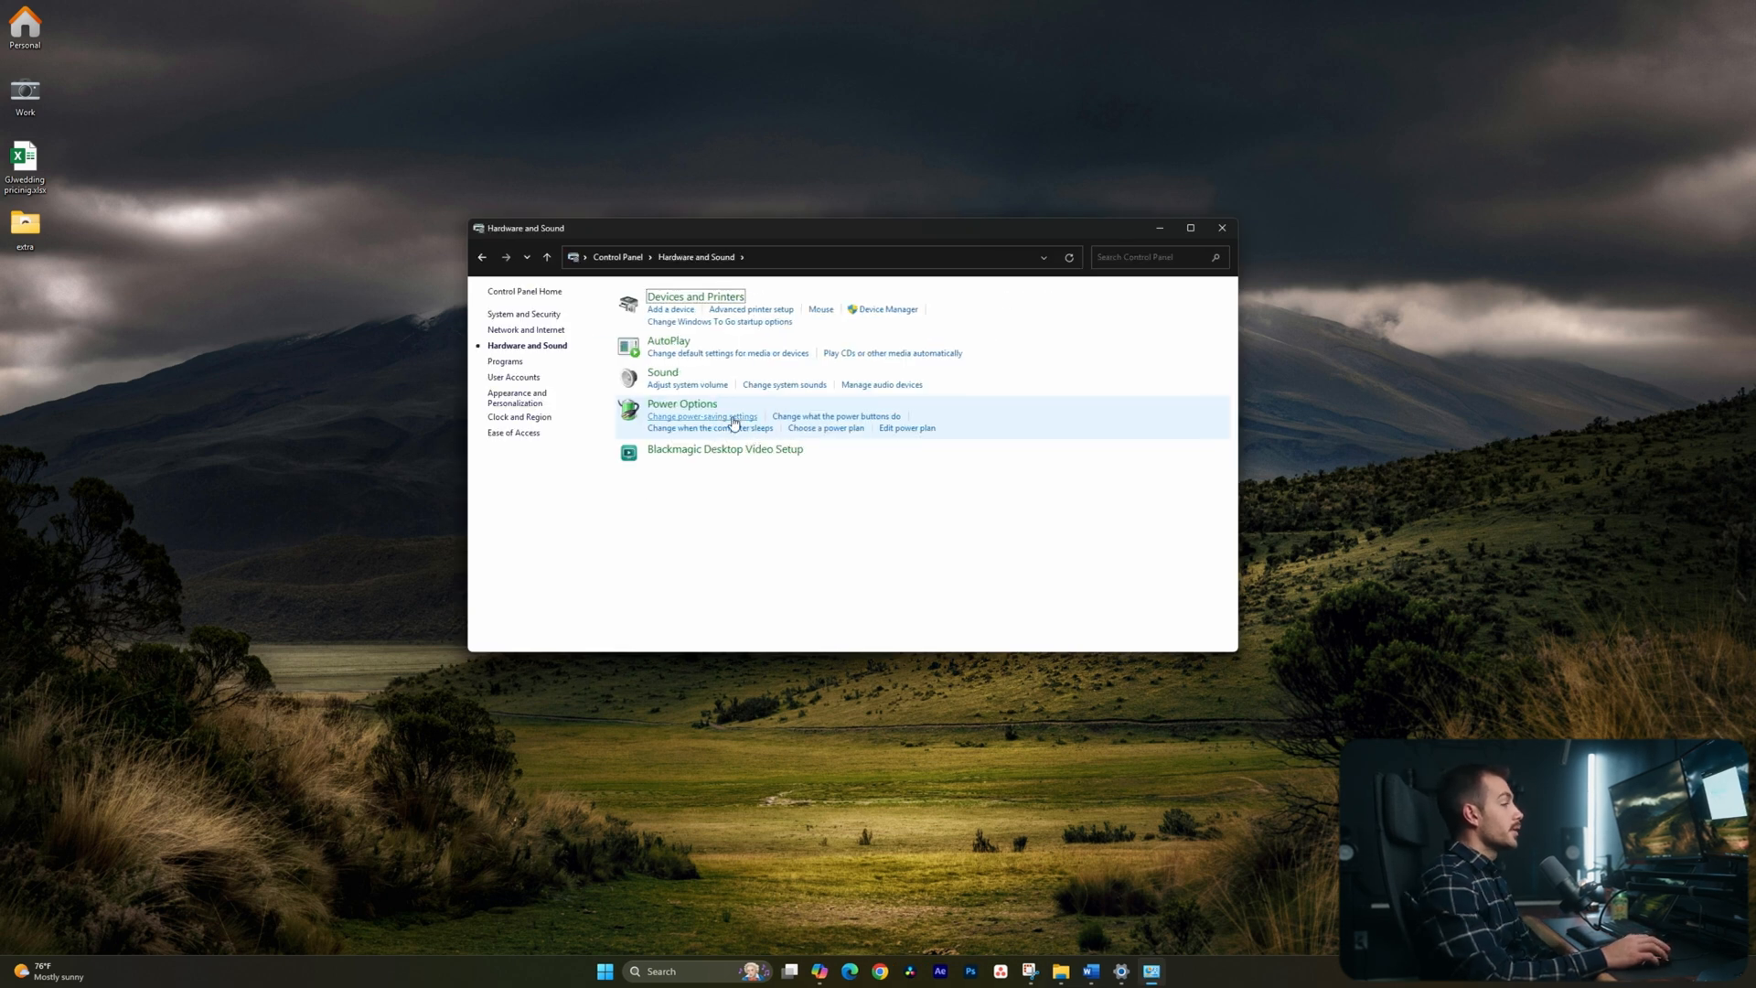
pyautogui.click(702, 416)
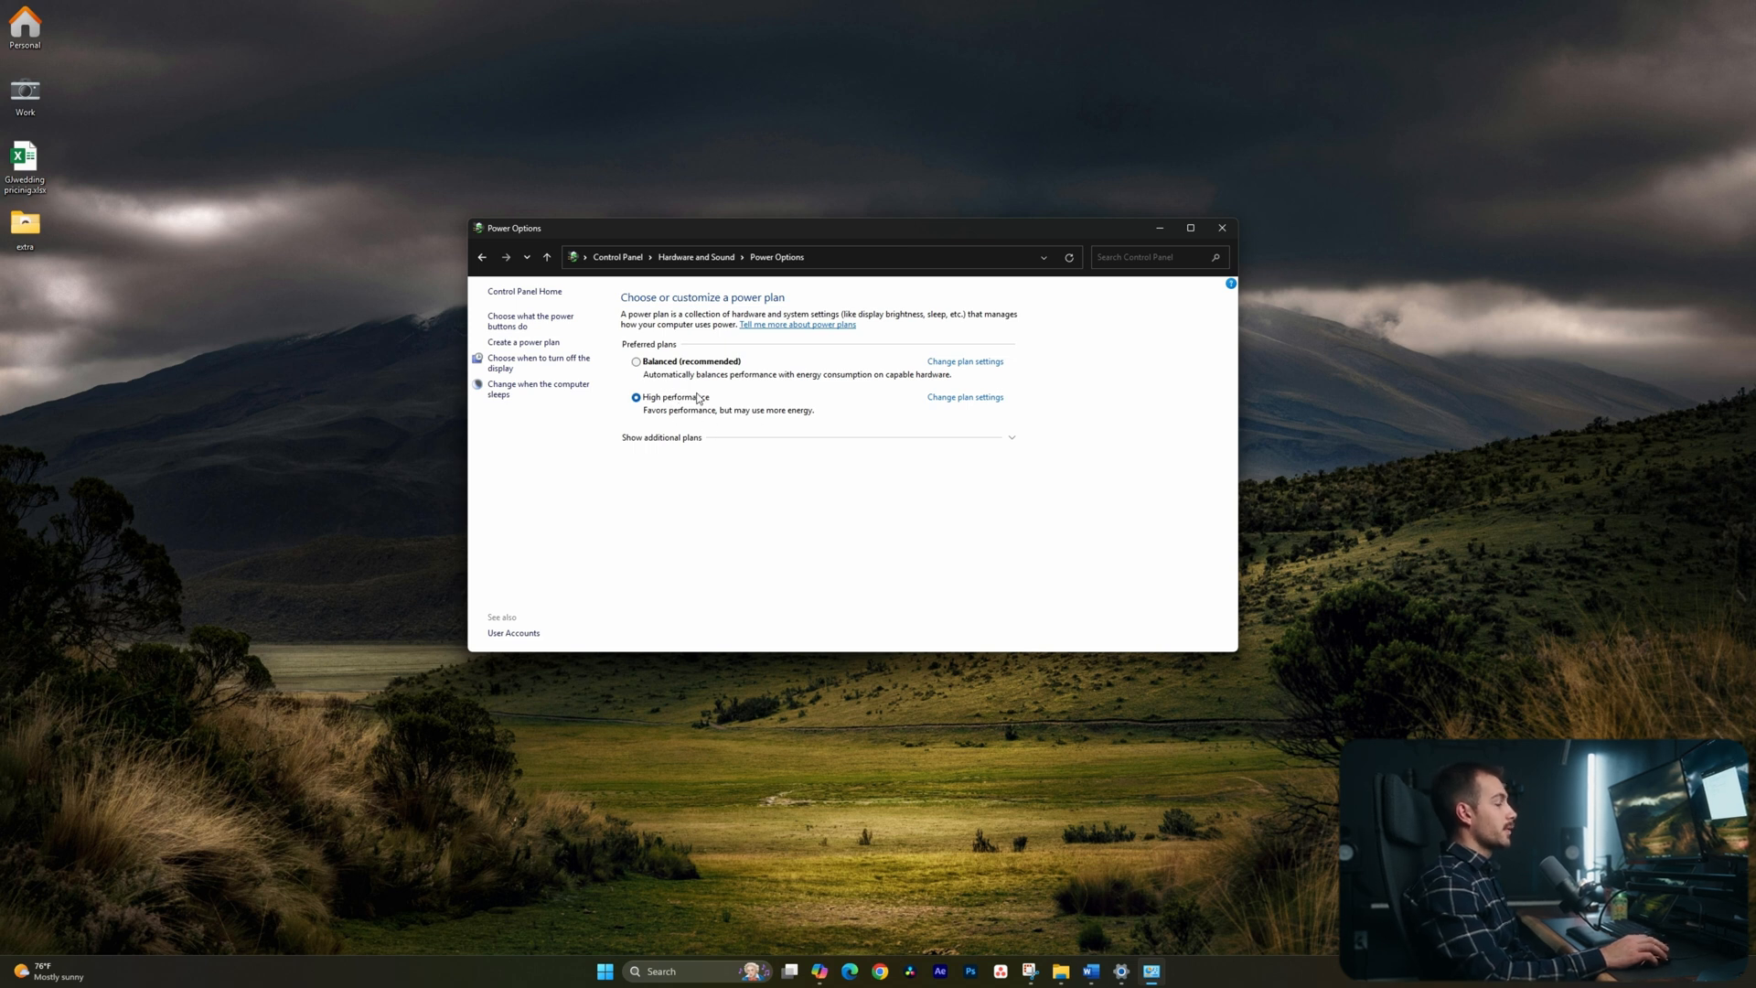
pyautogui.moveTo(737, 383)
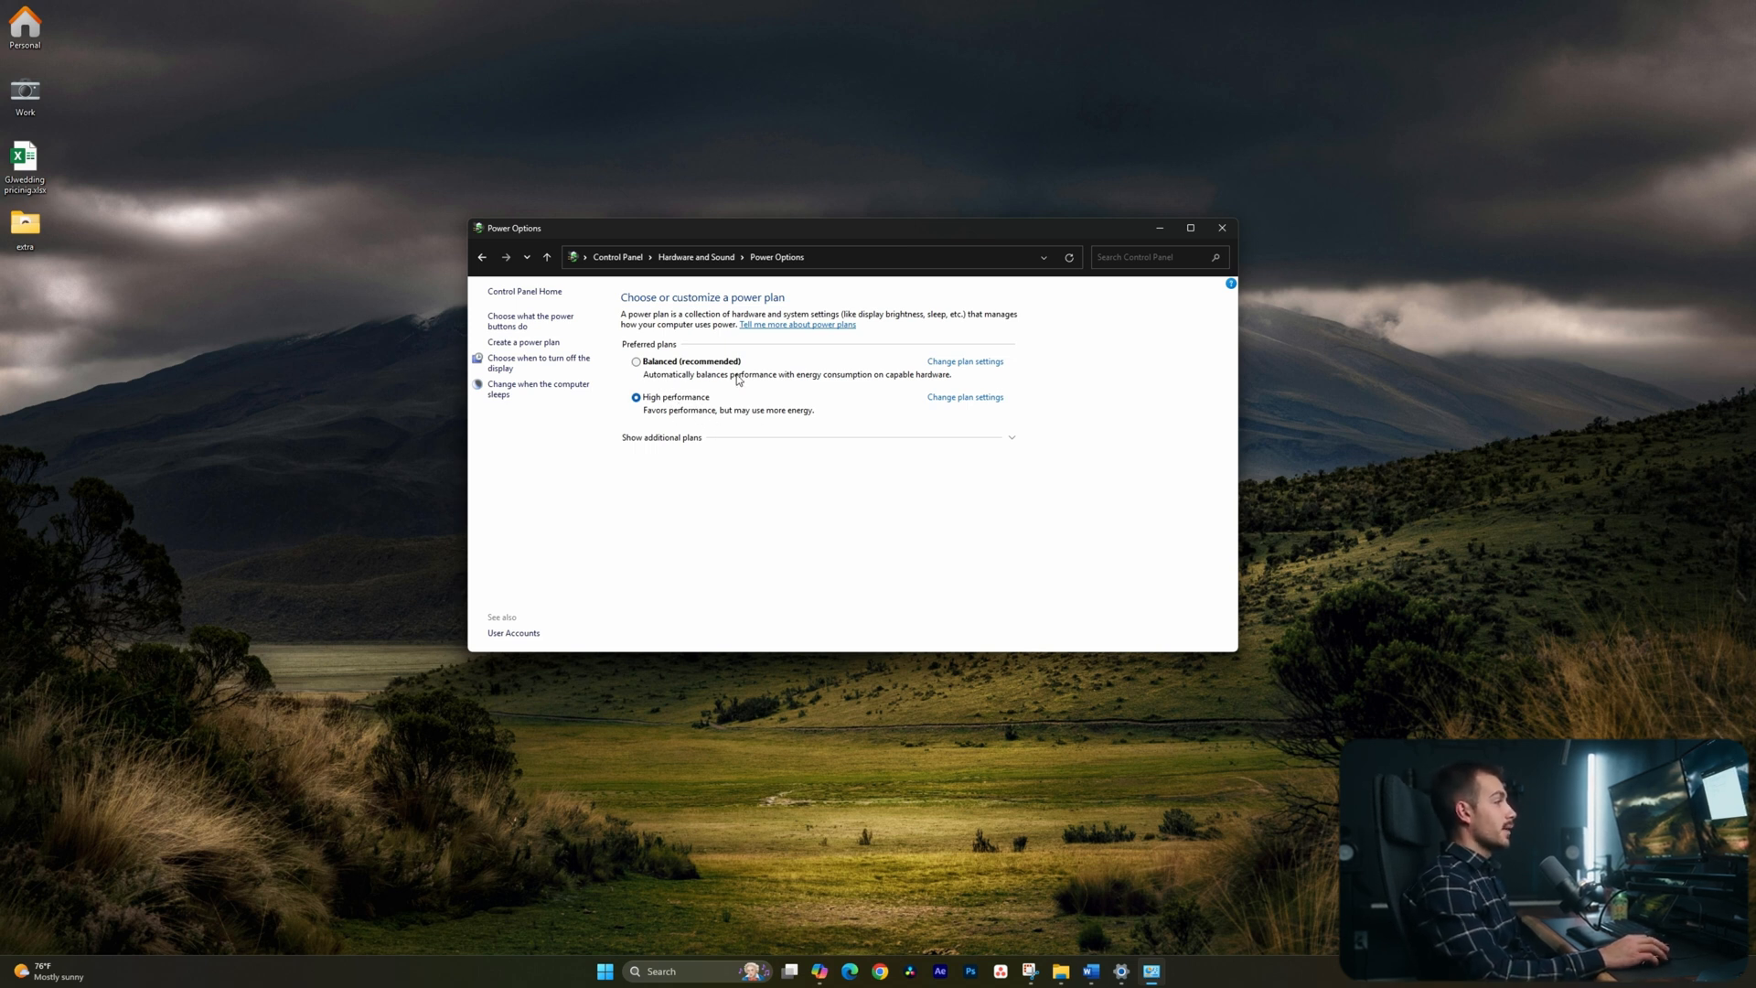
pyautogui.moveTo(741, 362)
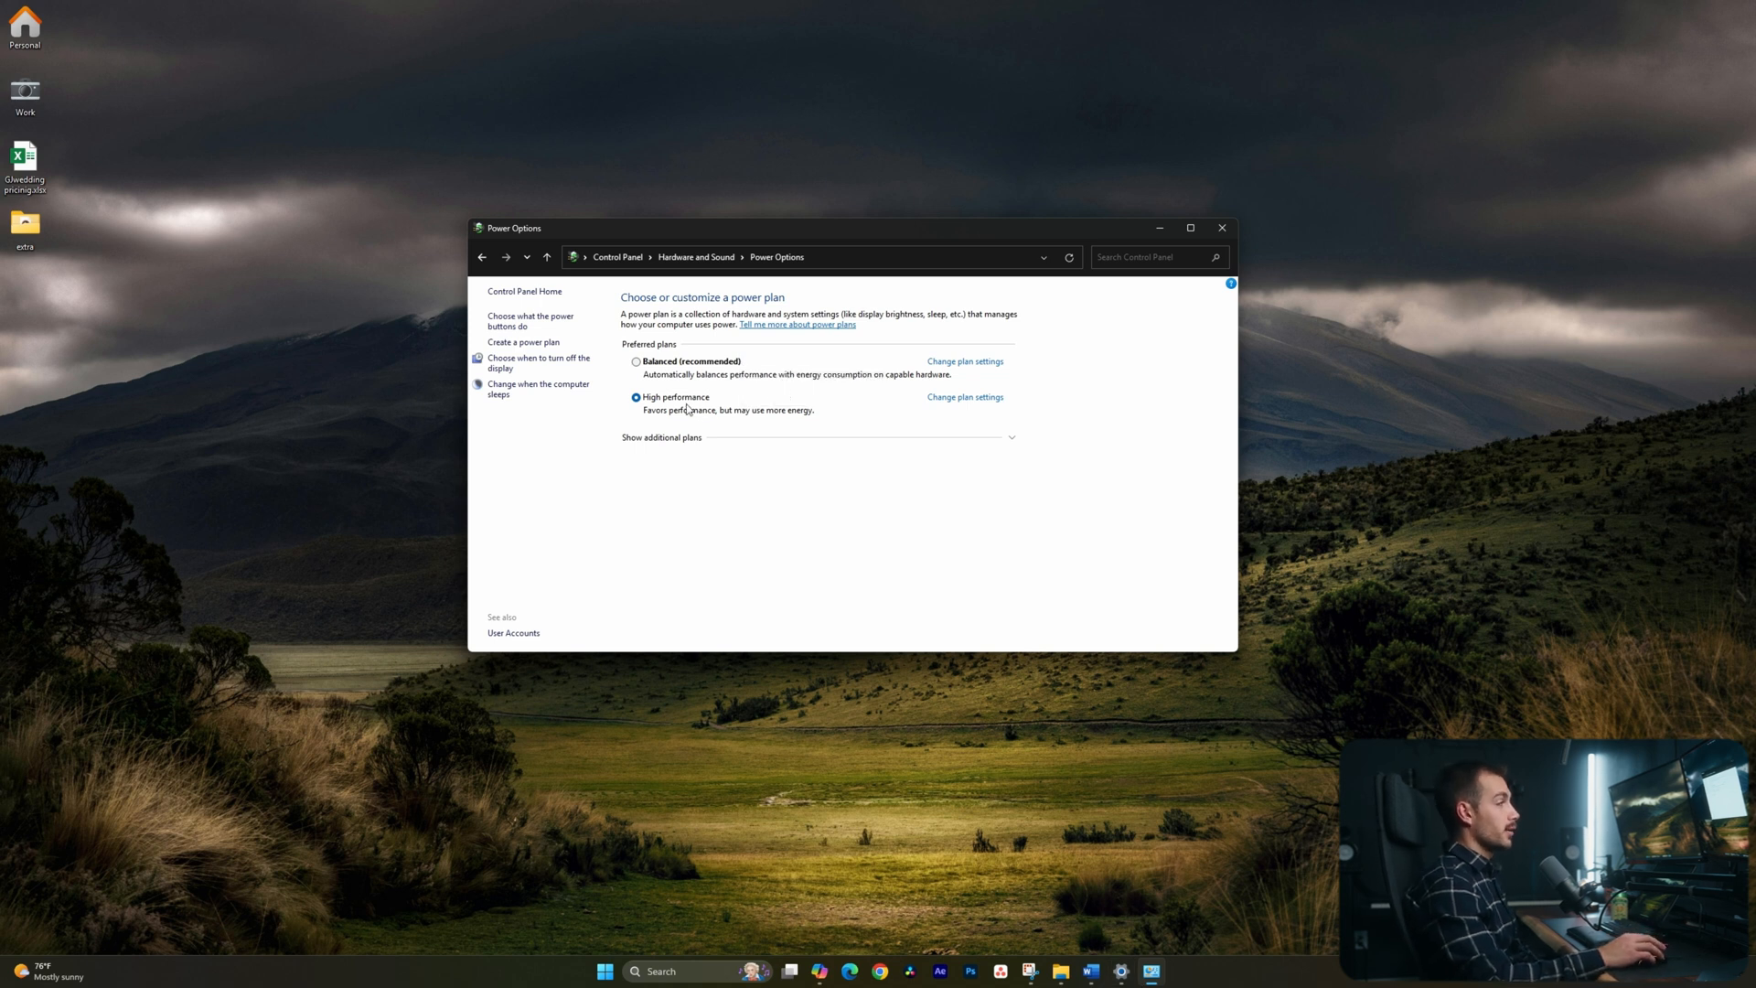
pyautogui.moveTo(721, 414)
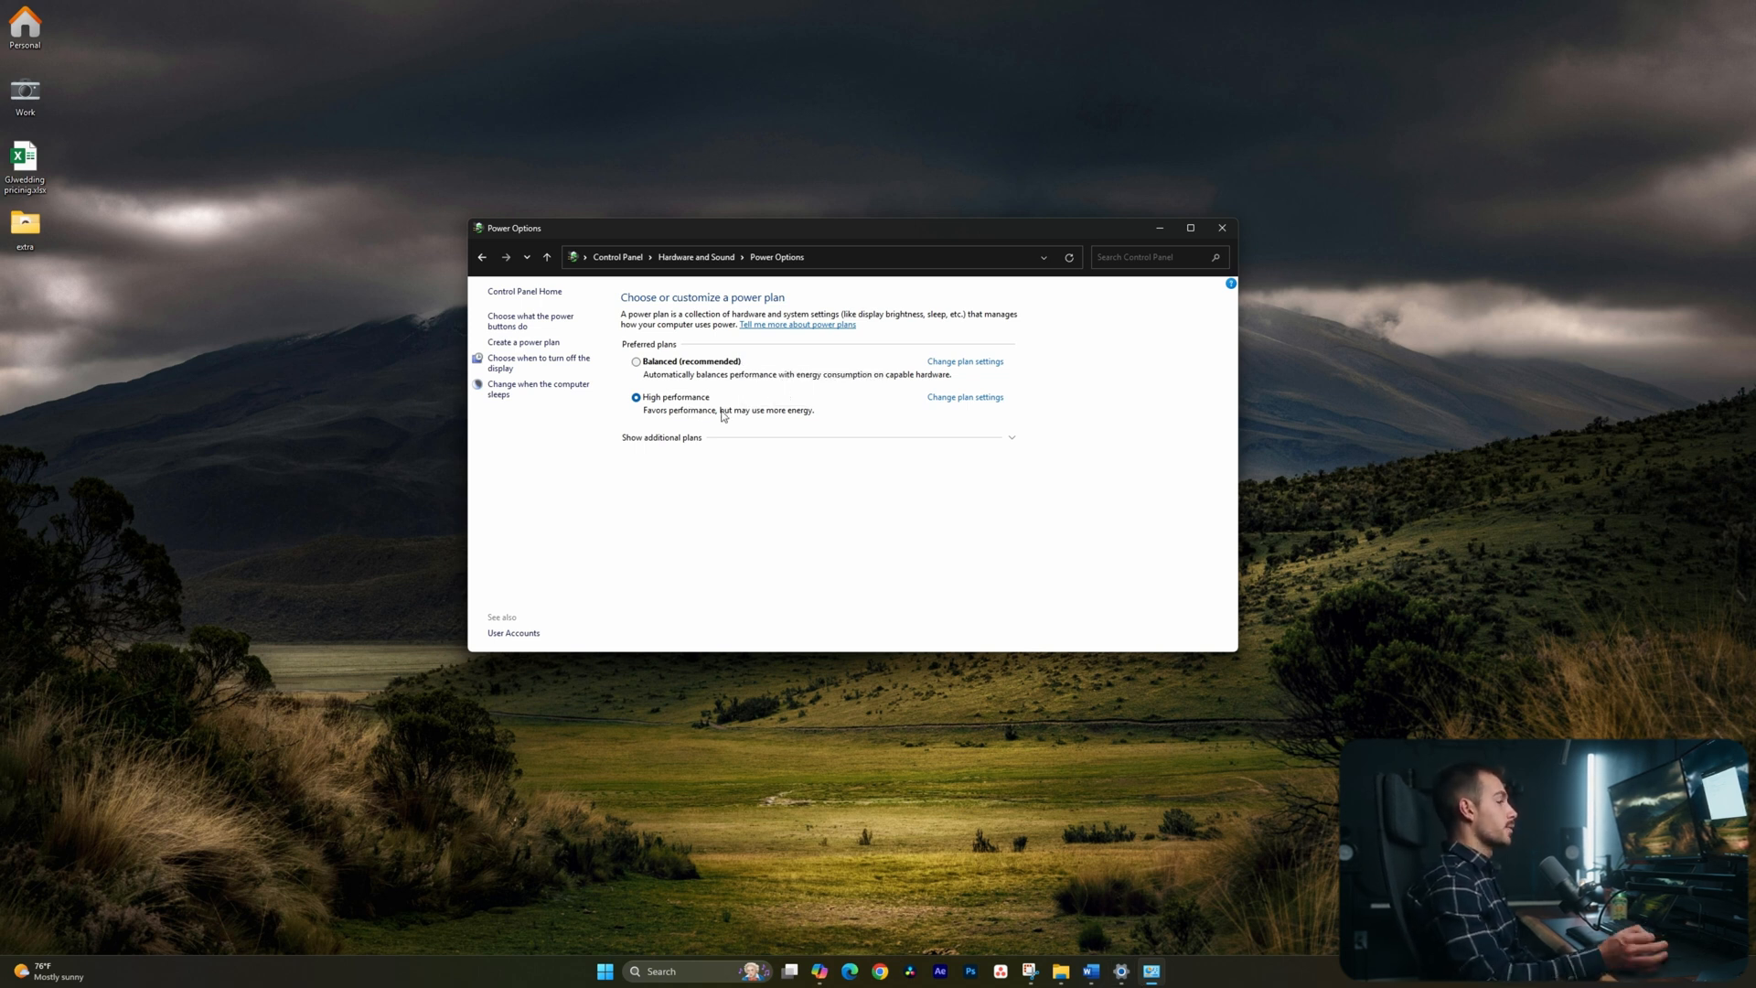
pyautogui.click(1222, 227)
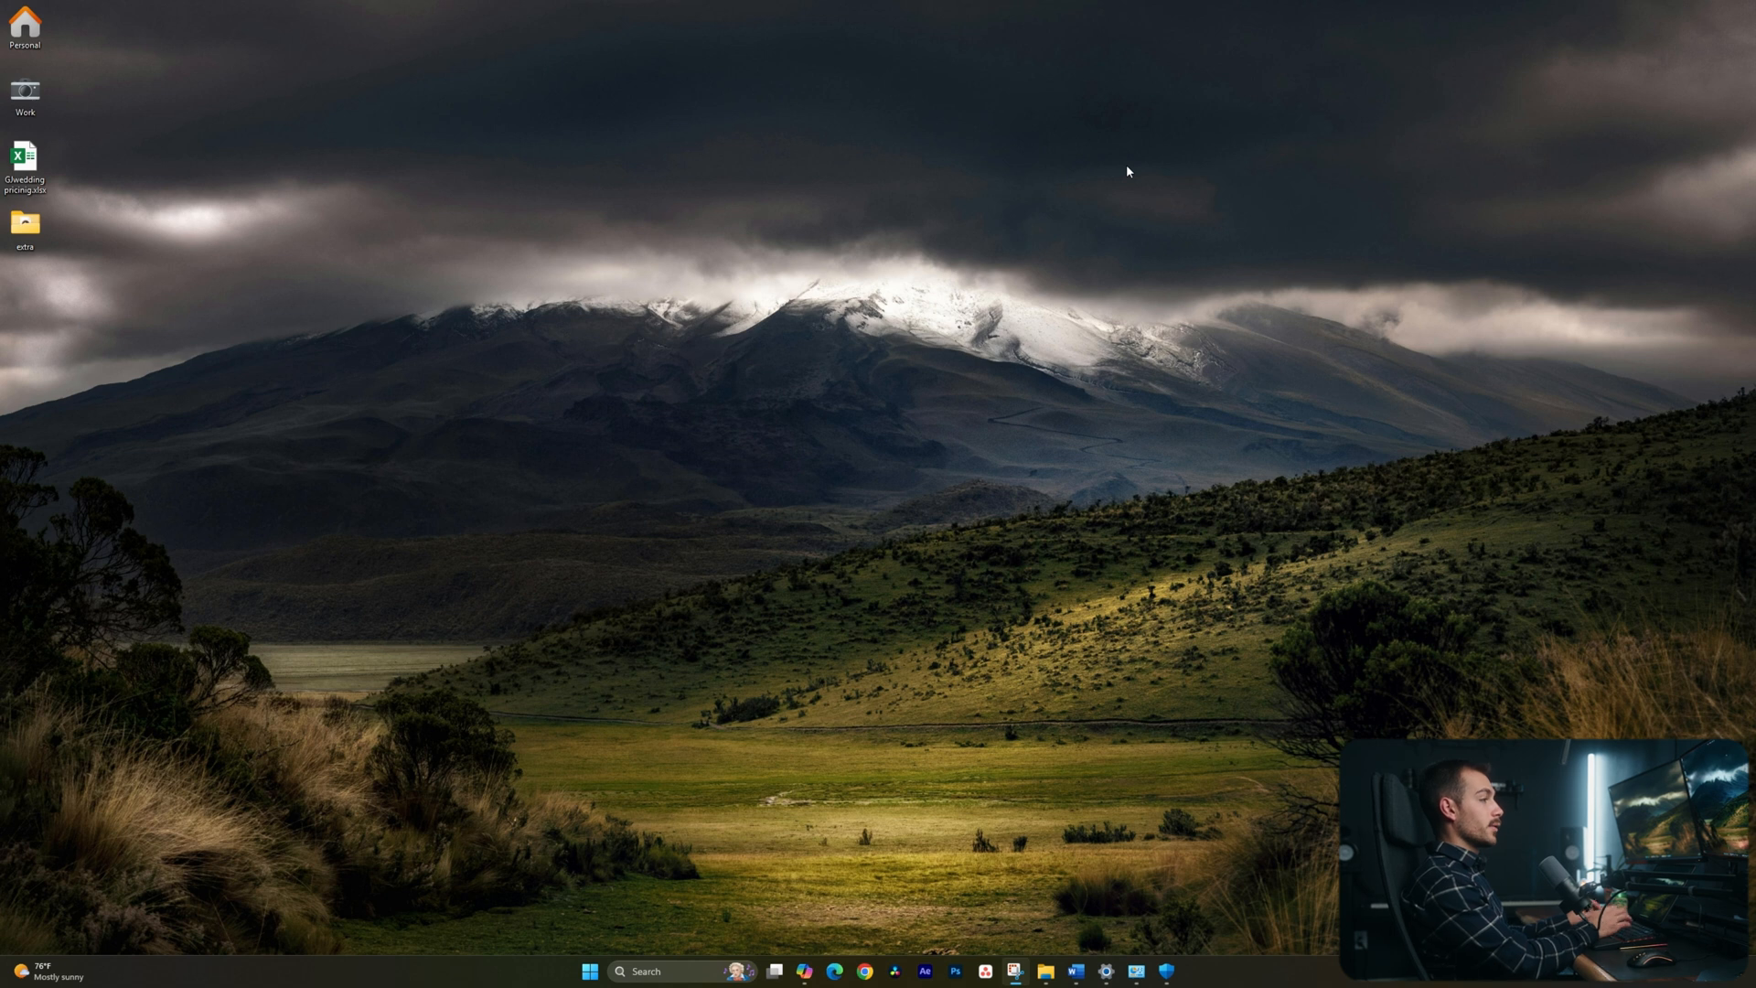
# In GeForce Experience, download the new Game Ready Driver and start its Express Installation.
pyautogui.write('geforce Experience')
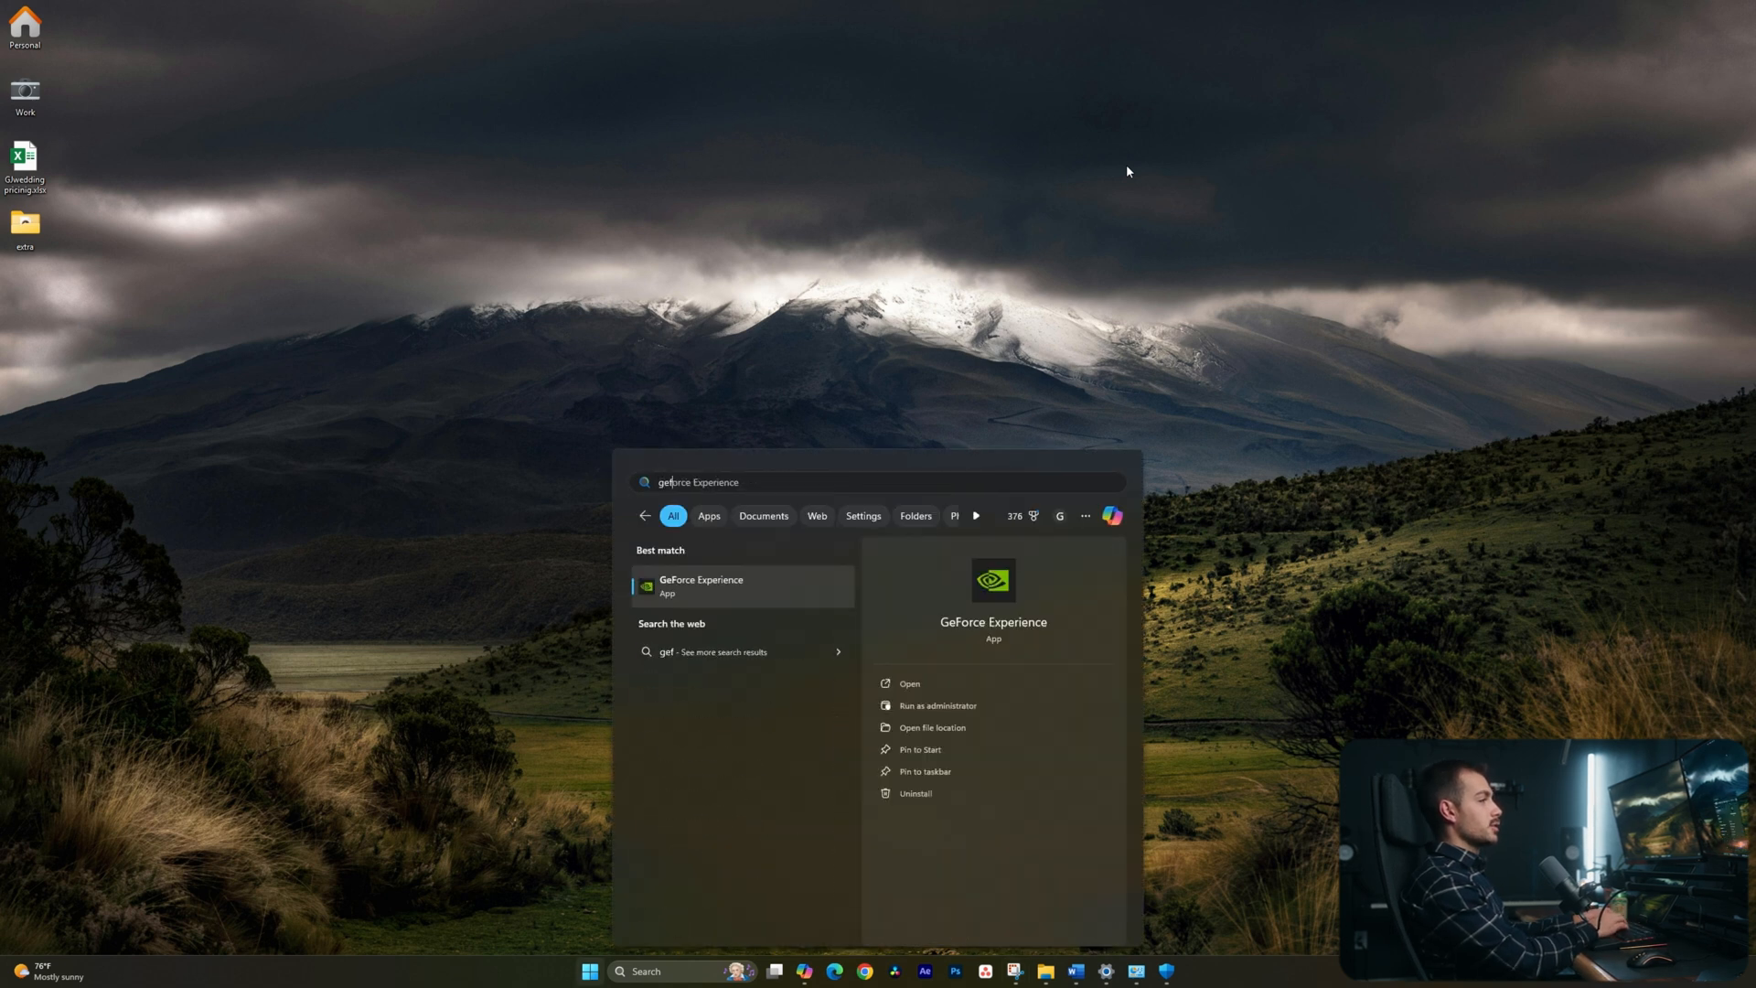
pyautogui.click(700, 586)
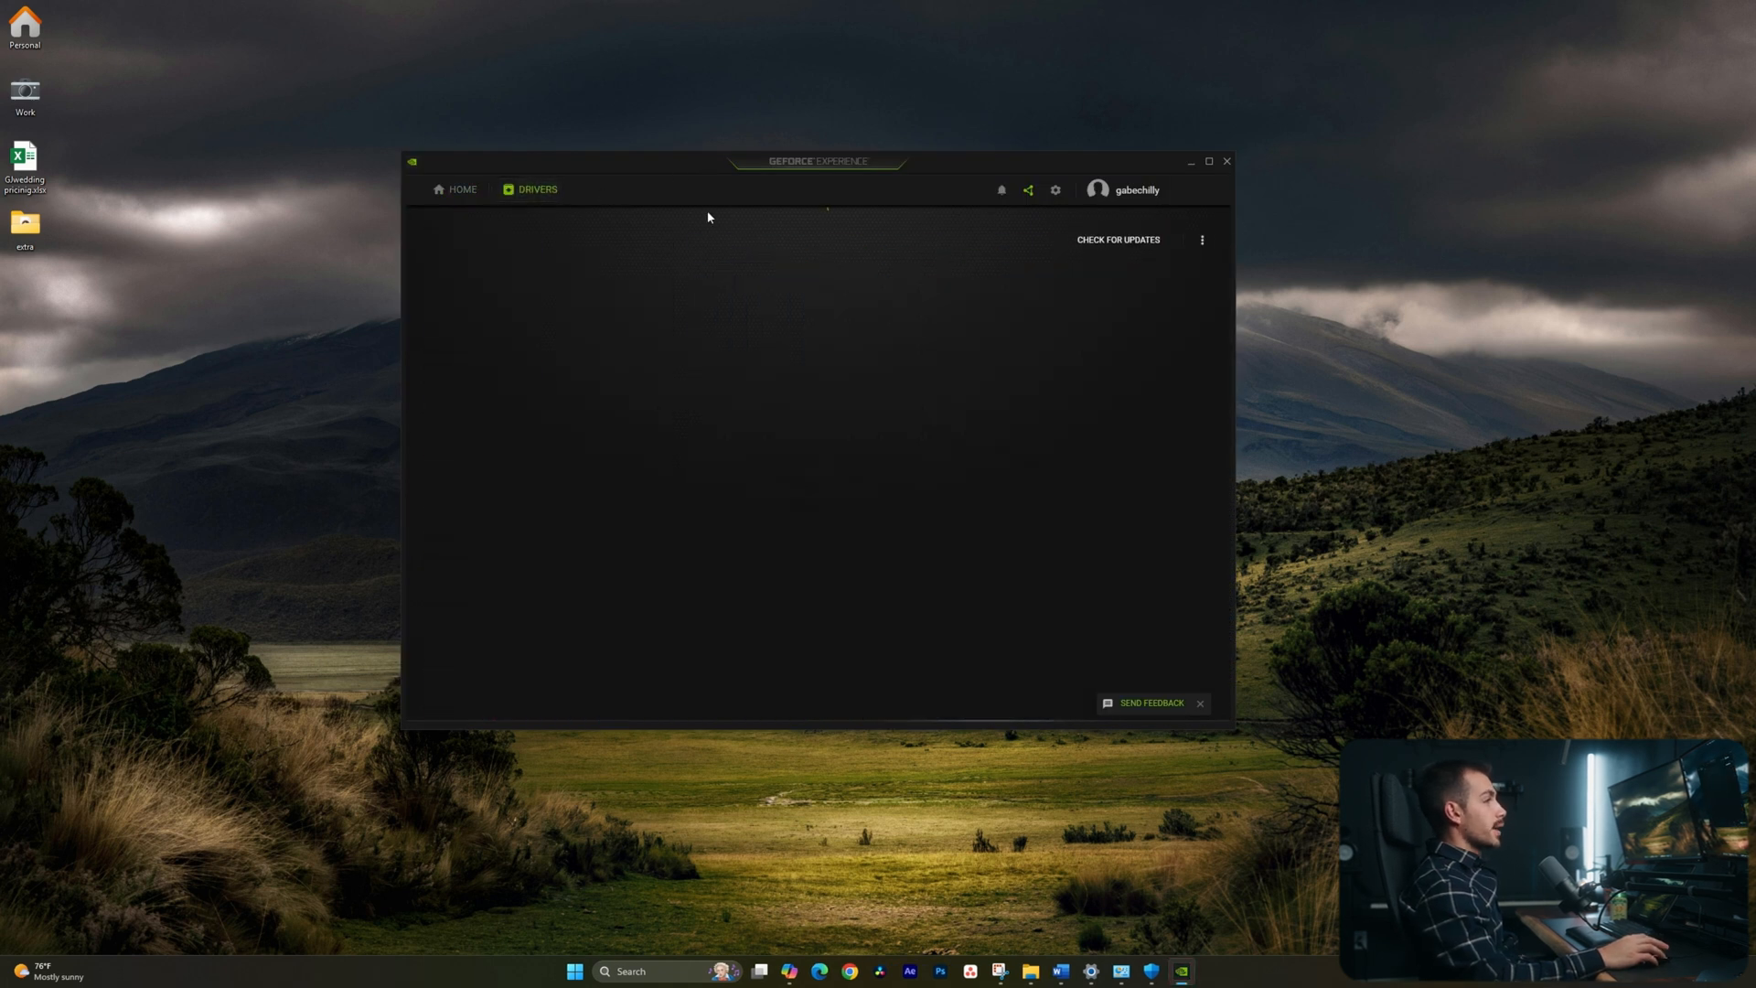
pyautogui.click(1118, 239)
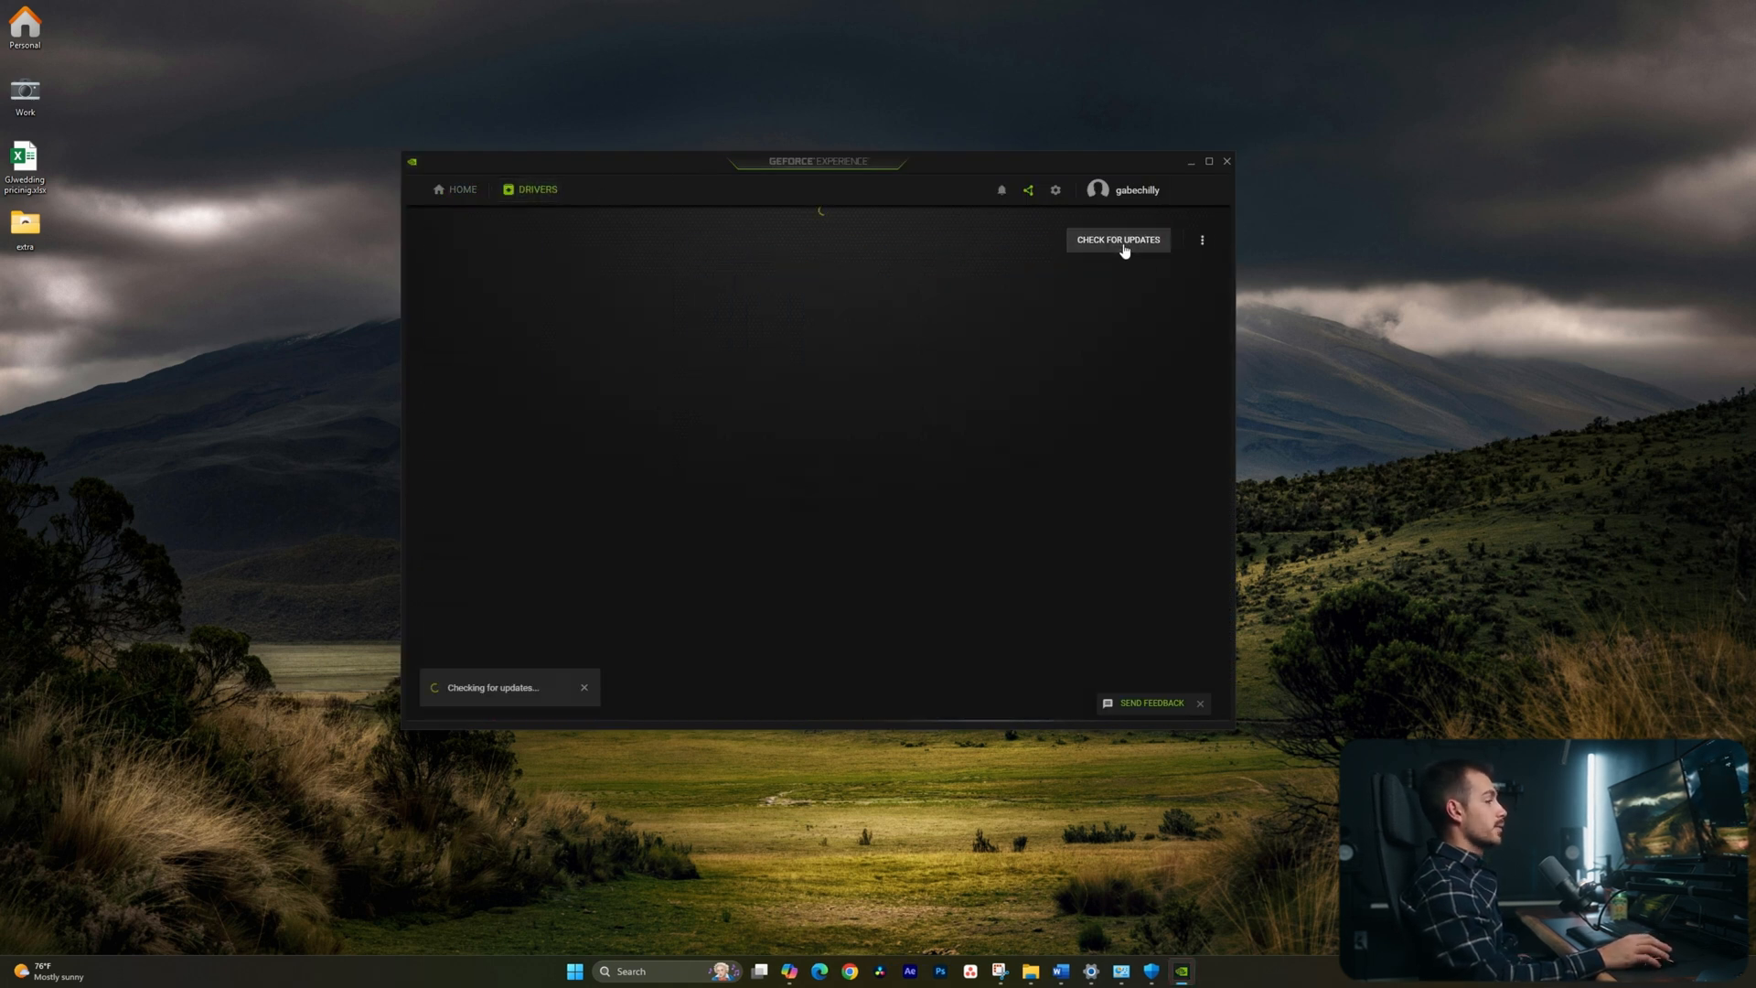
pyautogui.click(1117, 240)
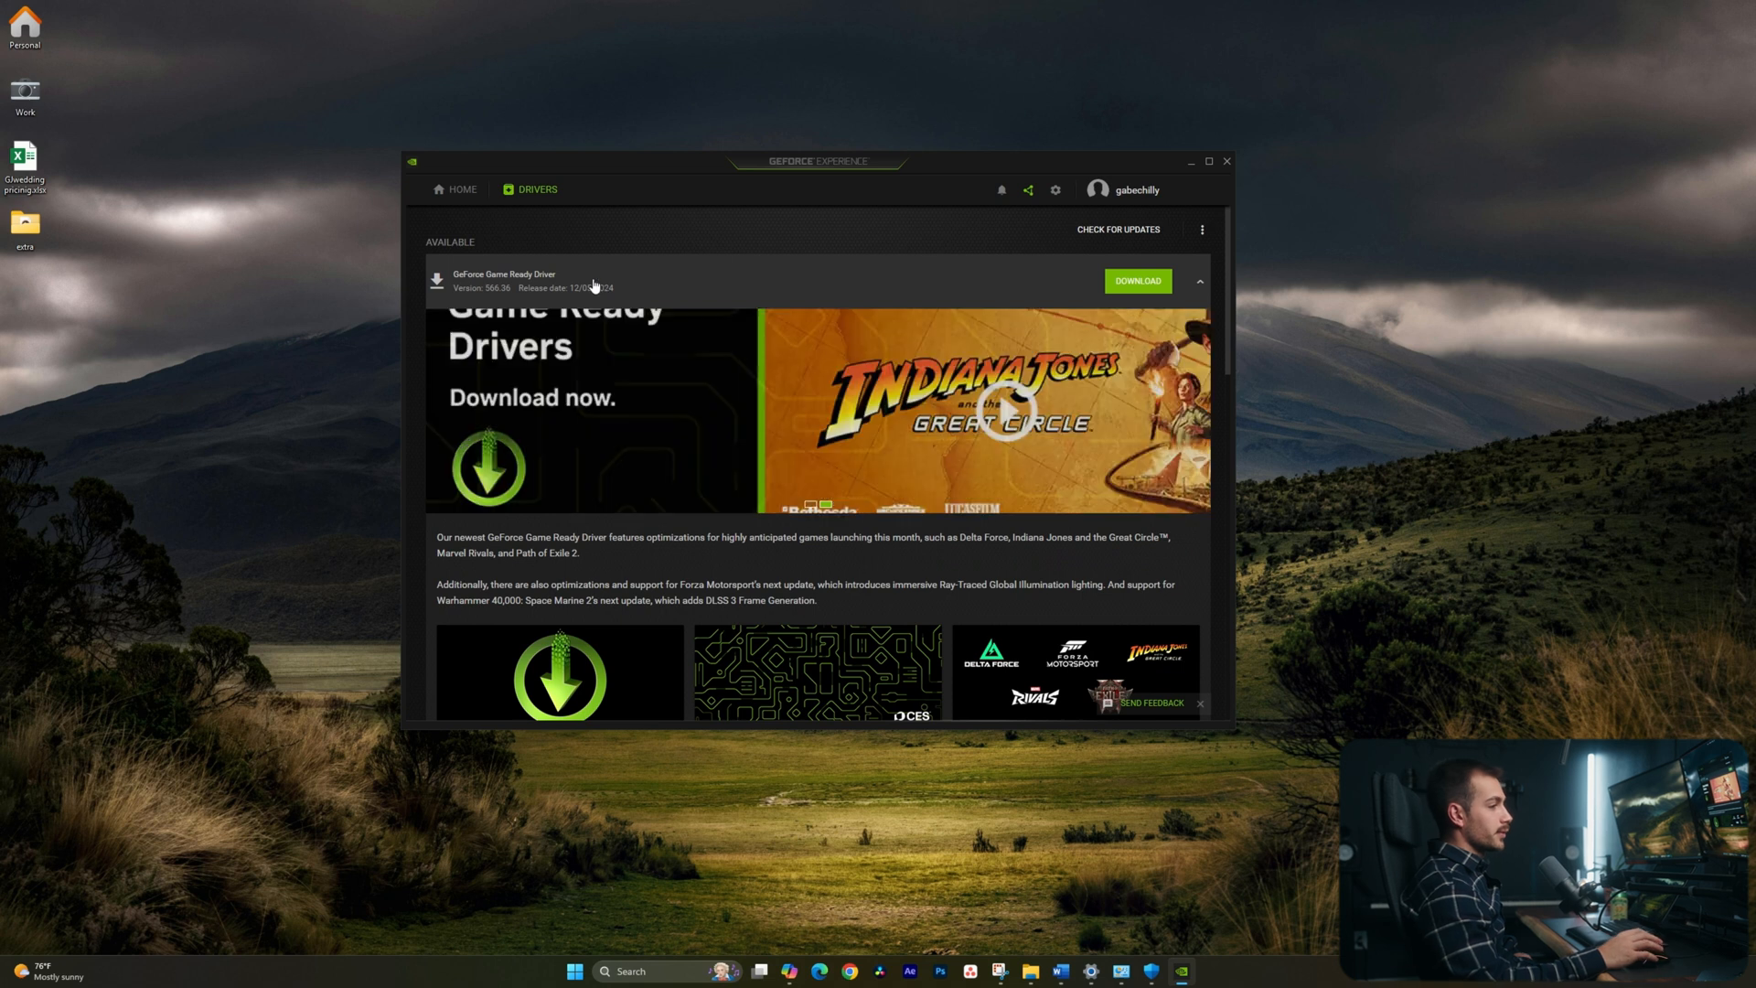
pyautogui.click(1137, 281)
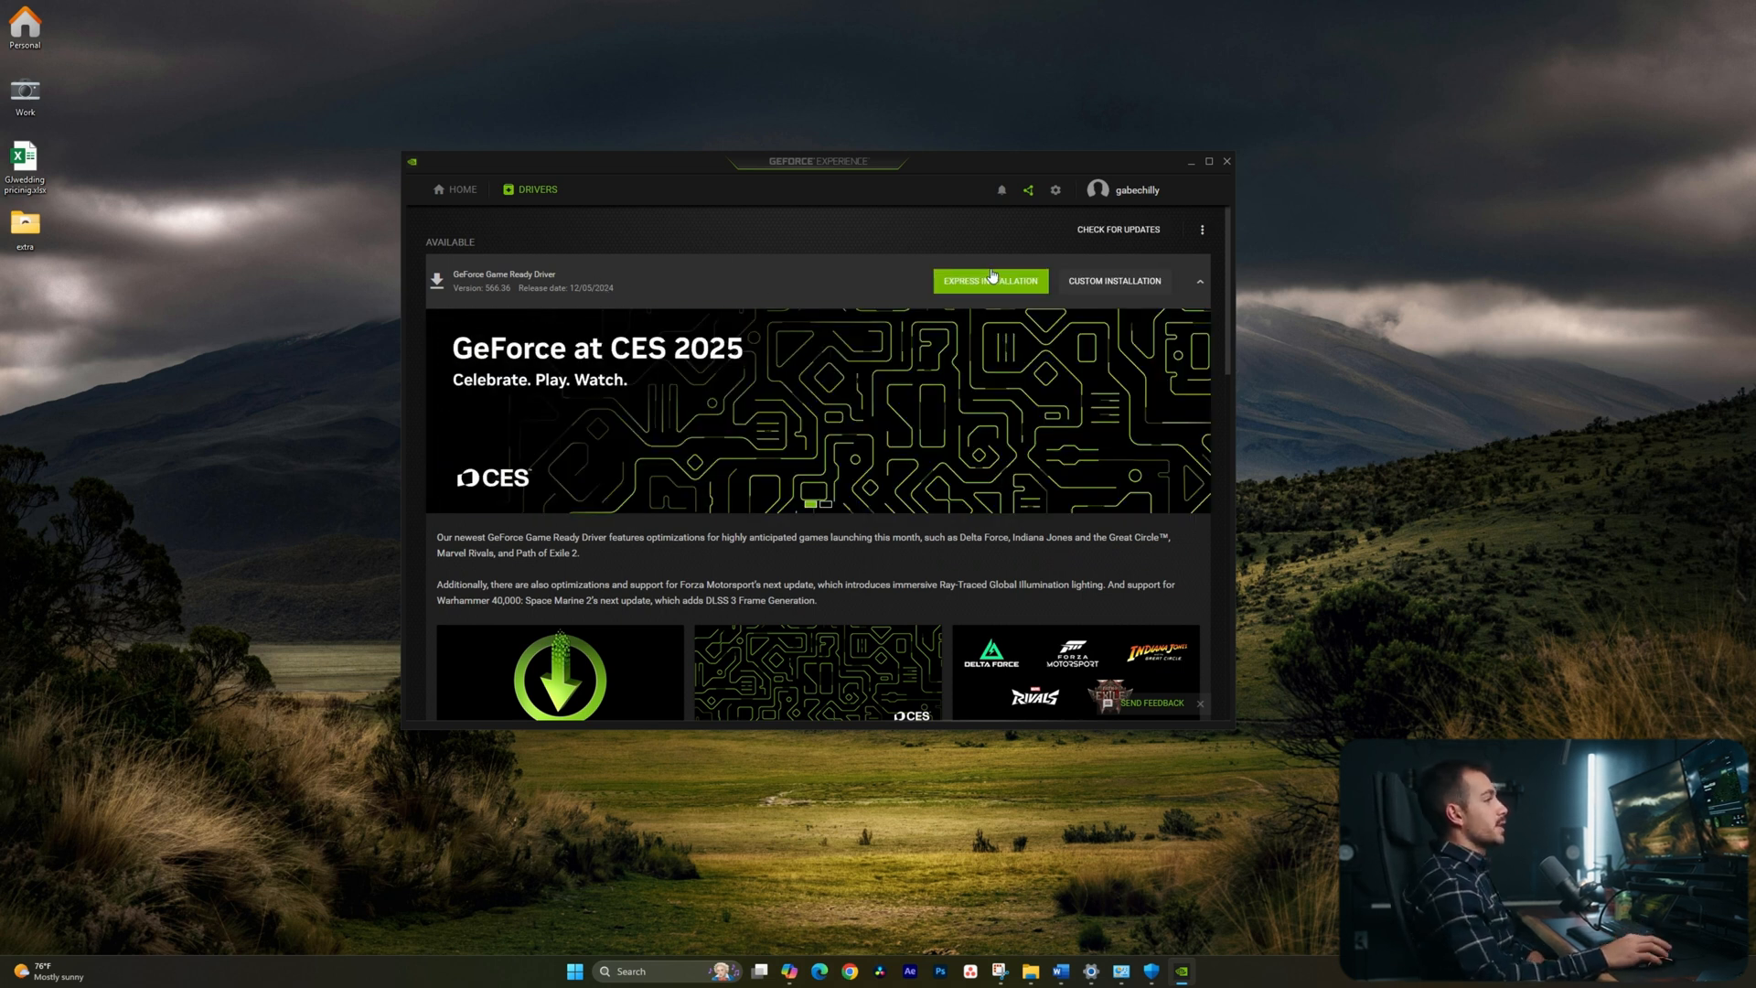
pyautogui.click(989, 281)
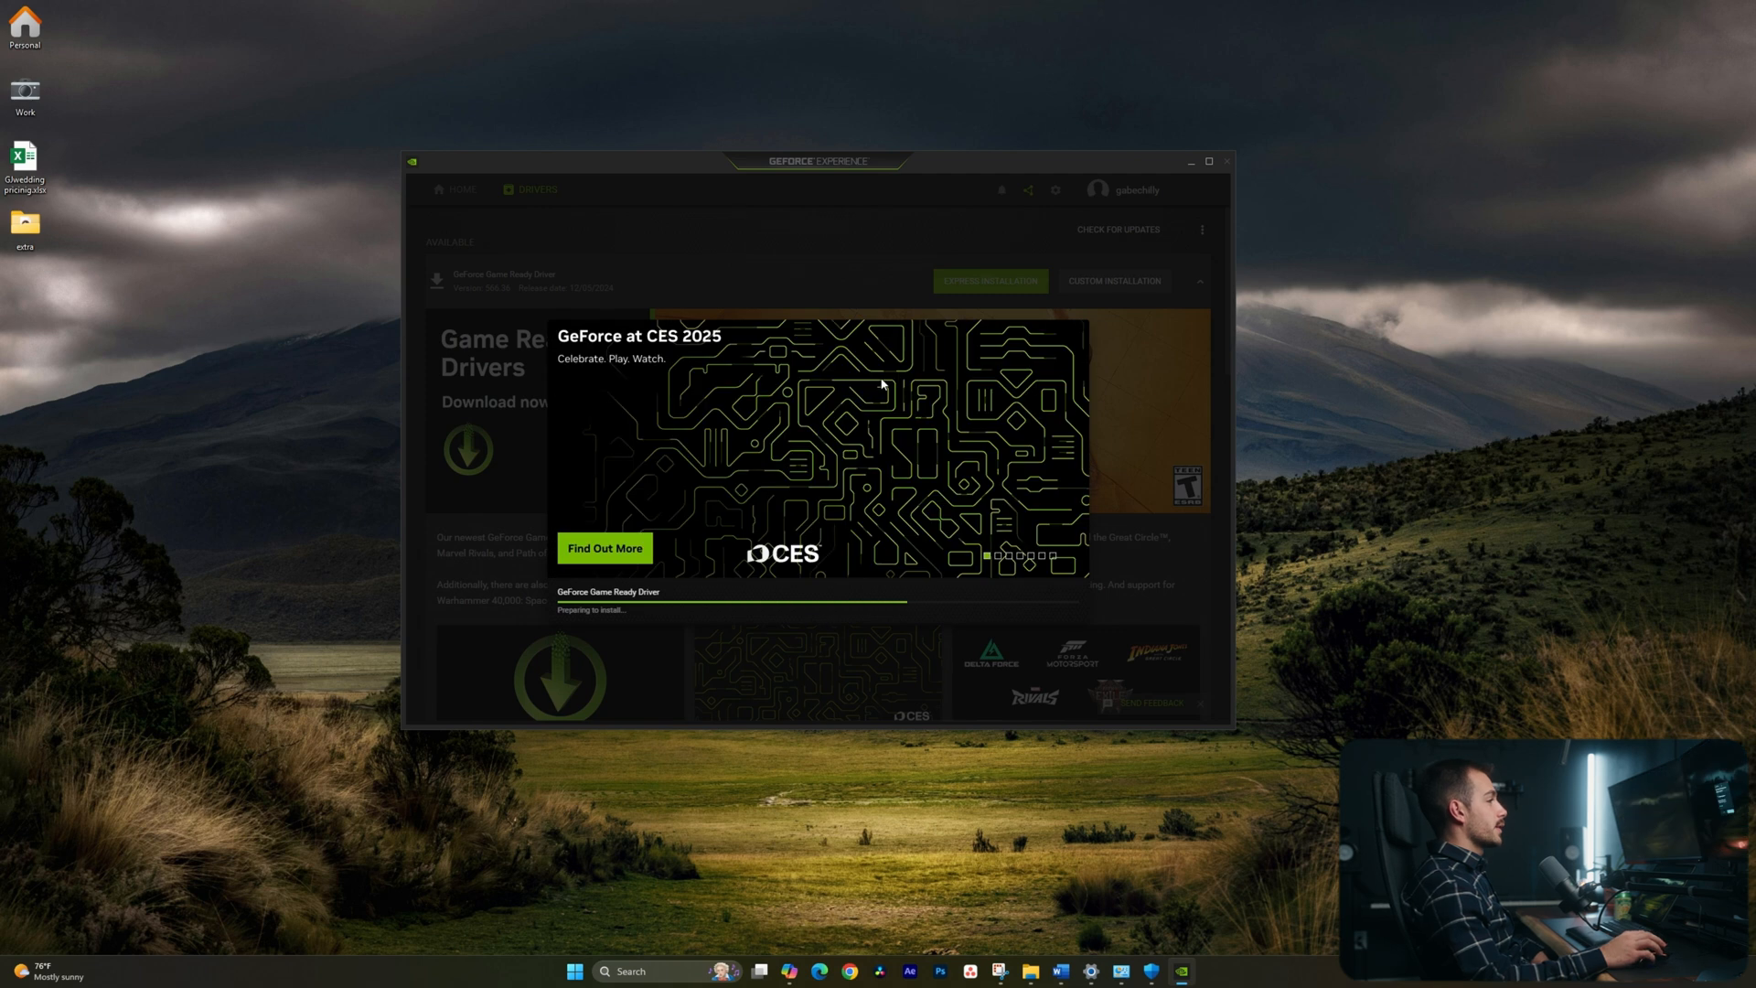